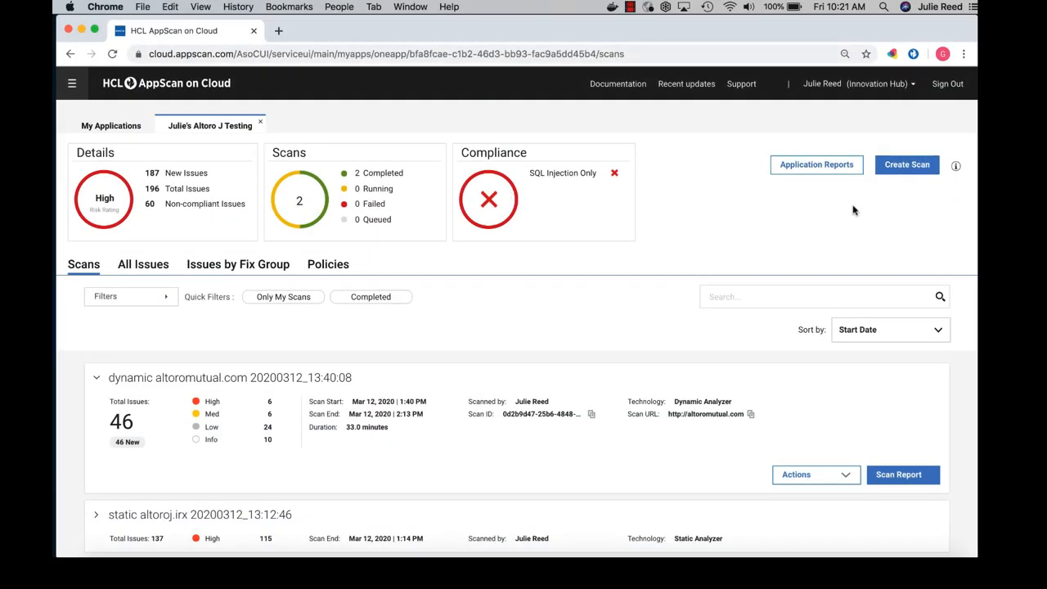
mouse_move(891, 169)
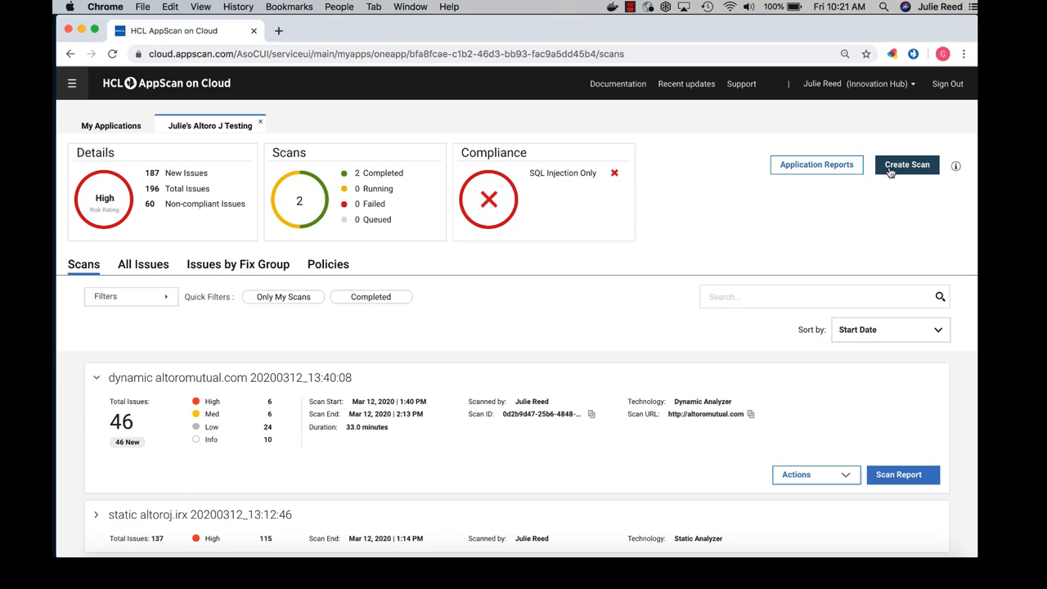
- Set up an Interactive Analysis scan with the 'IAST Agent with key' download and 'Keep Scan running'
click(906, 165)
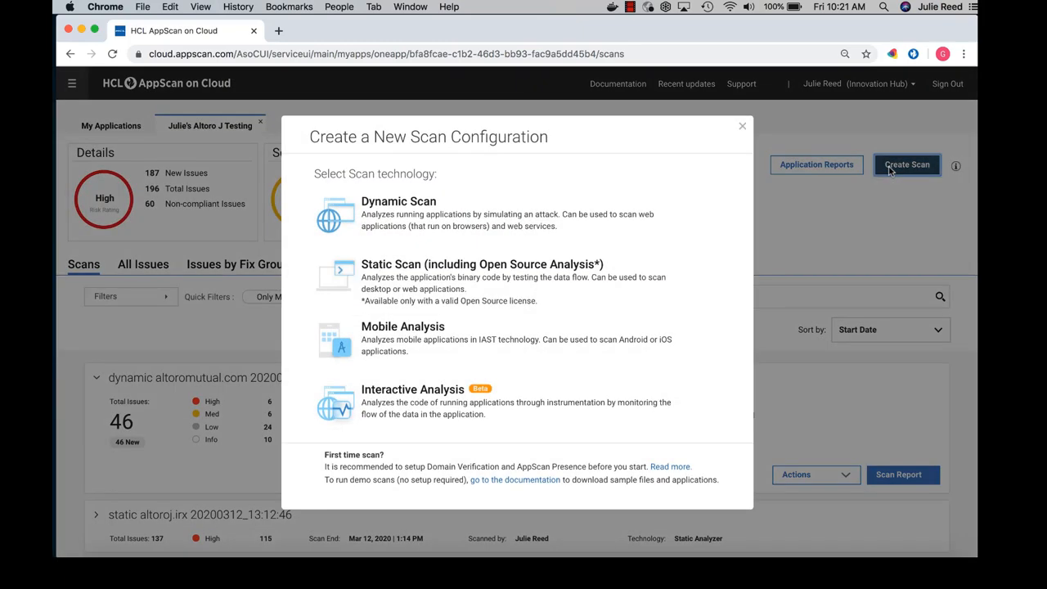
mouse_move(408, 407)
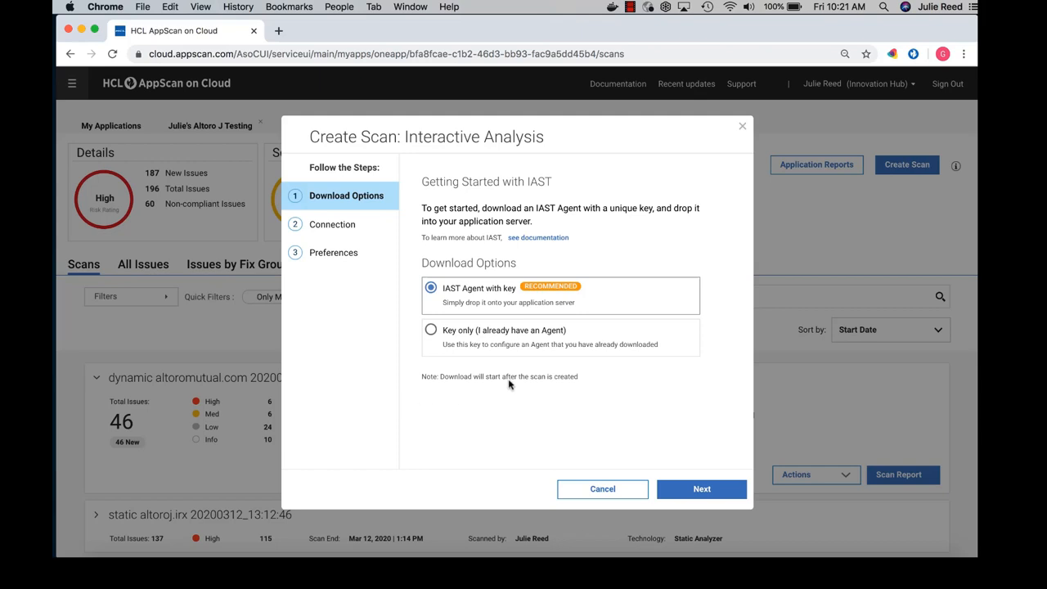
mouse_move(677, 306)
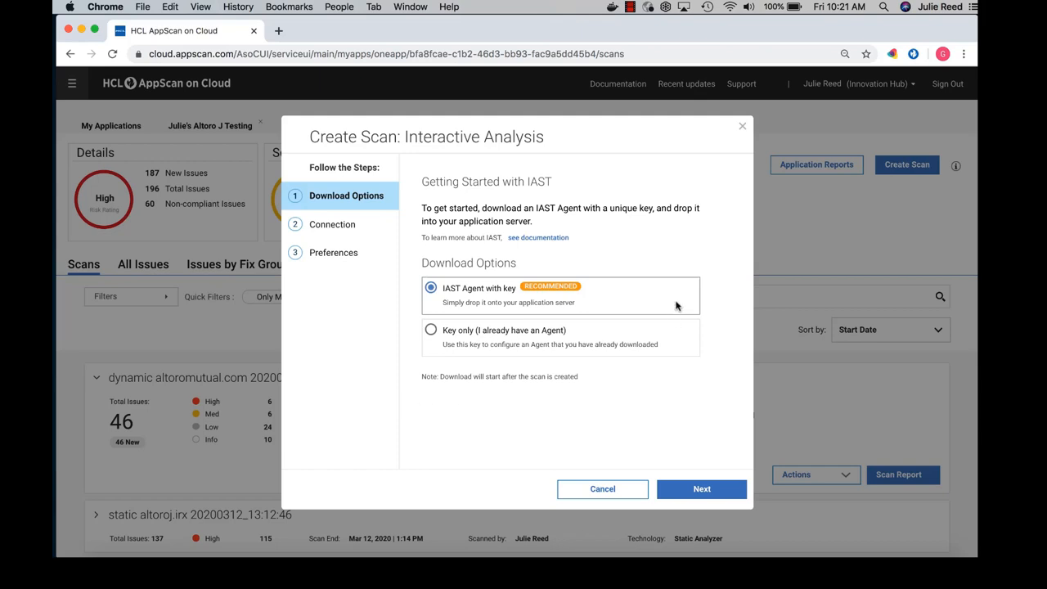
mouse_move(666, 377)
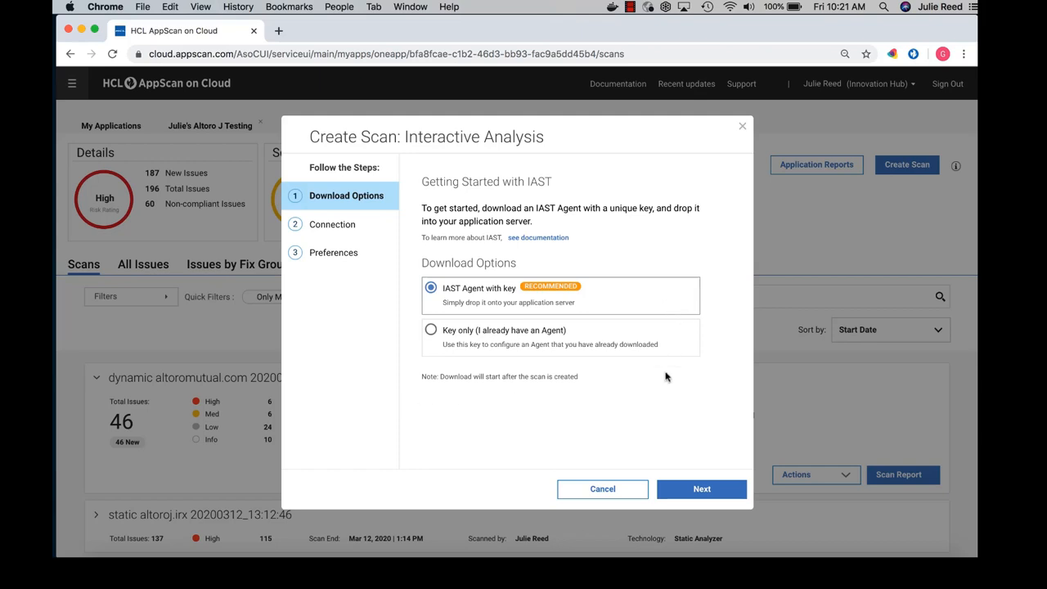
click(701, 488)
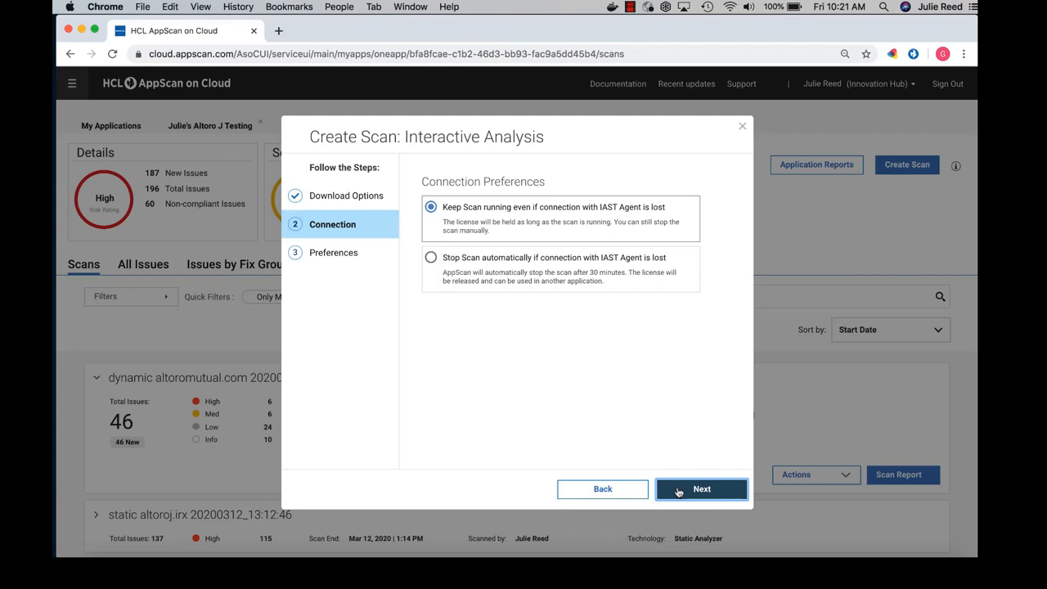
click(700, 488)
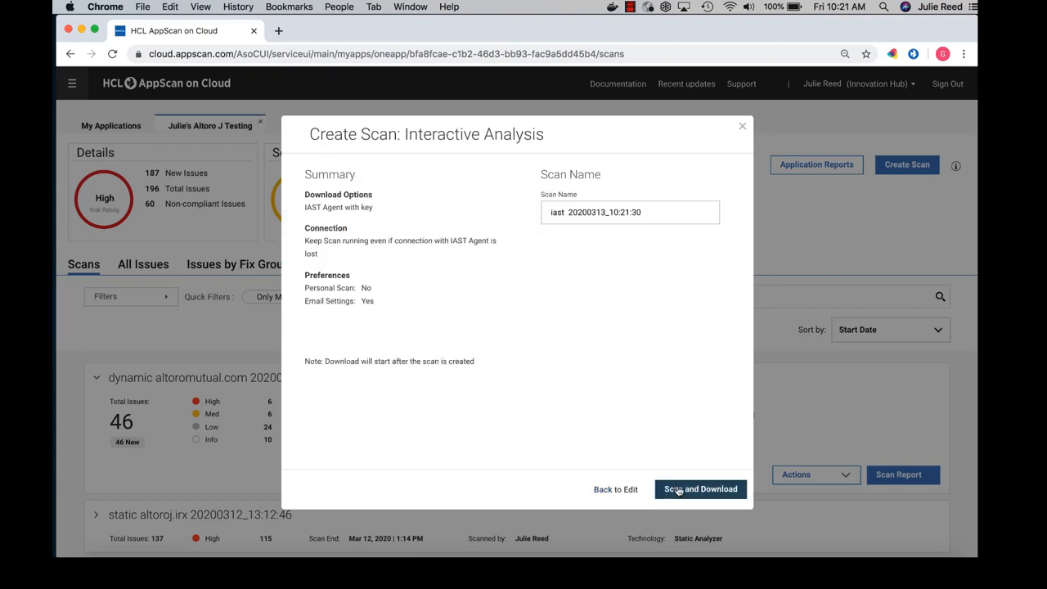
- Create the IAST scan, download the agent zip, and dismiss the instructions dialog
click(700, 489)
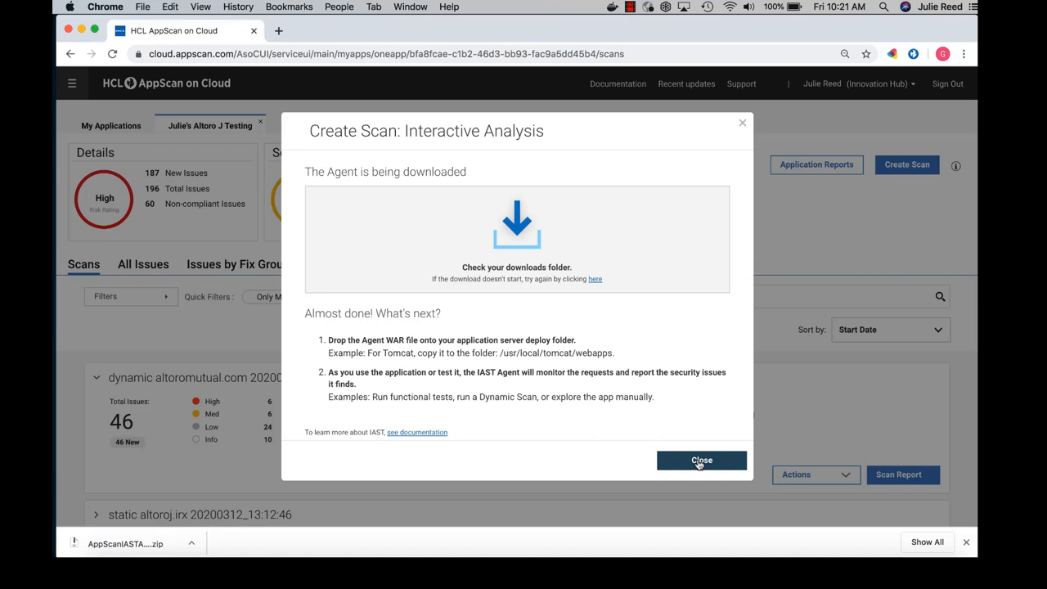
click(701, 460)
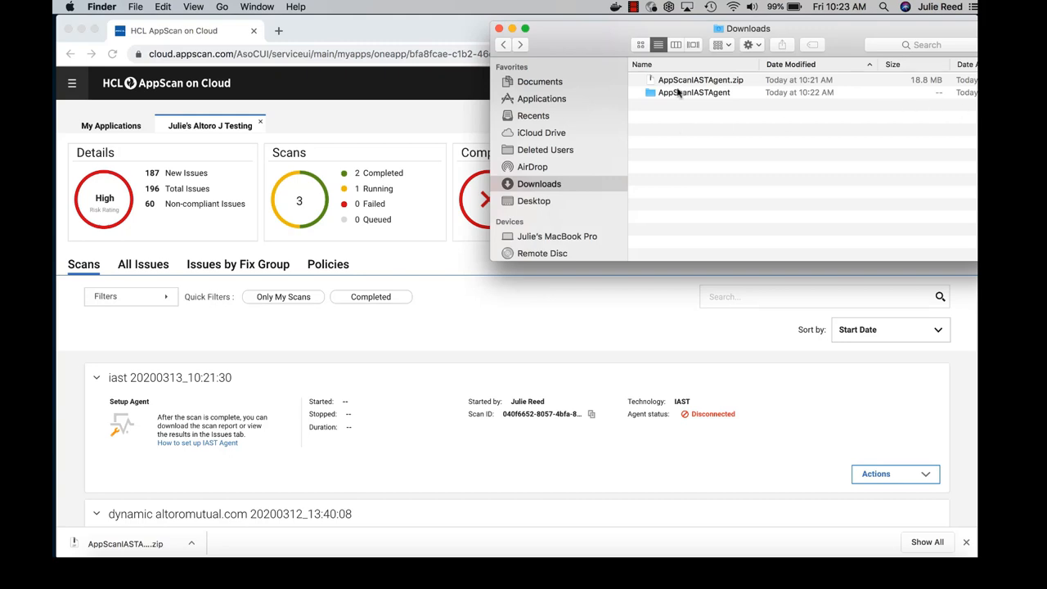
- Open the AppScanIASTAgent folder in Downloads and drag Secagent.war out of it
double_click(694, 91)
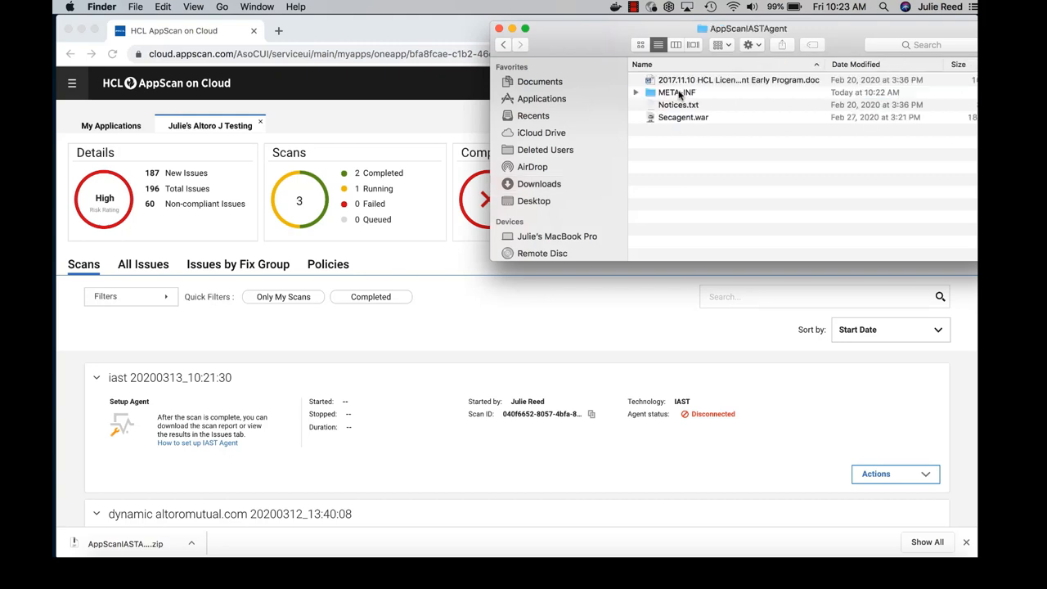
mouse_move(675, 121)
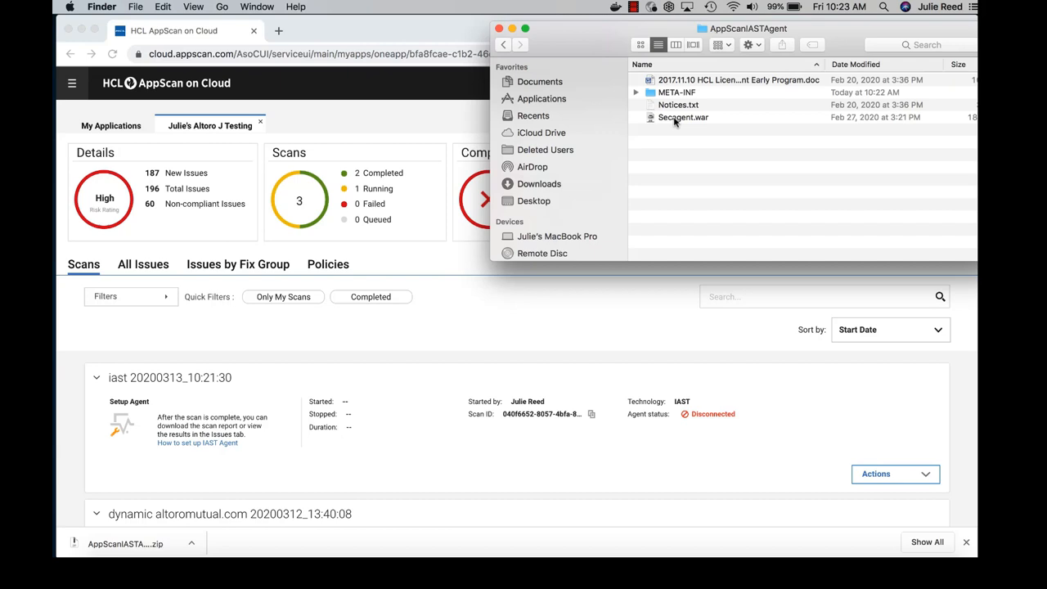
click(683, 117)
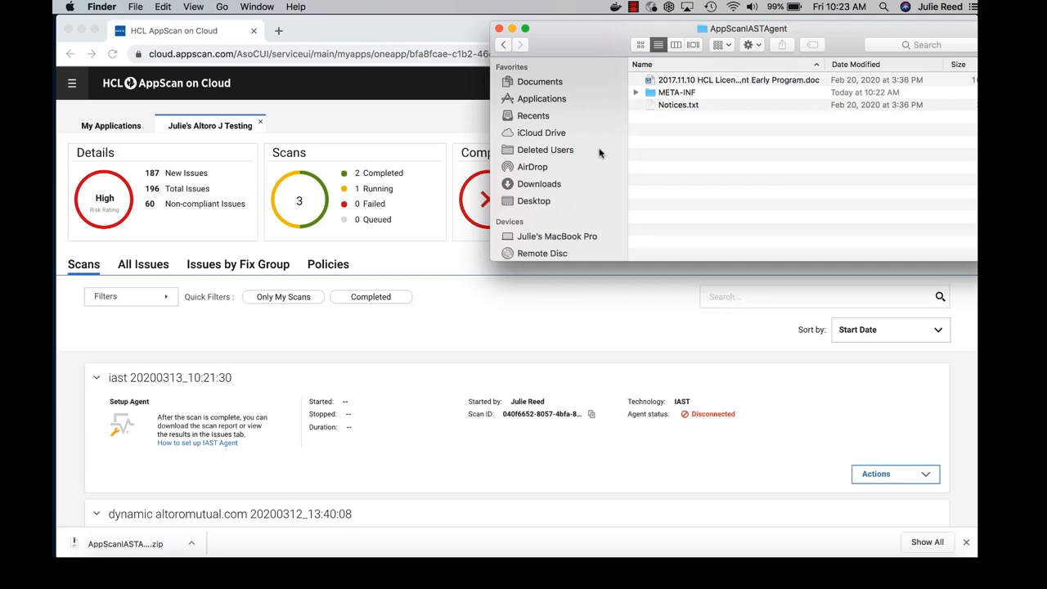
mouse_move(676, 96)
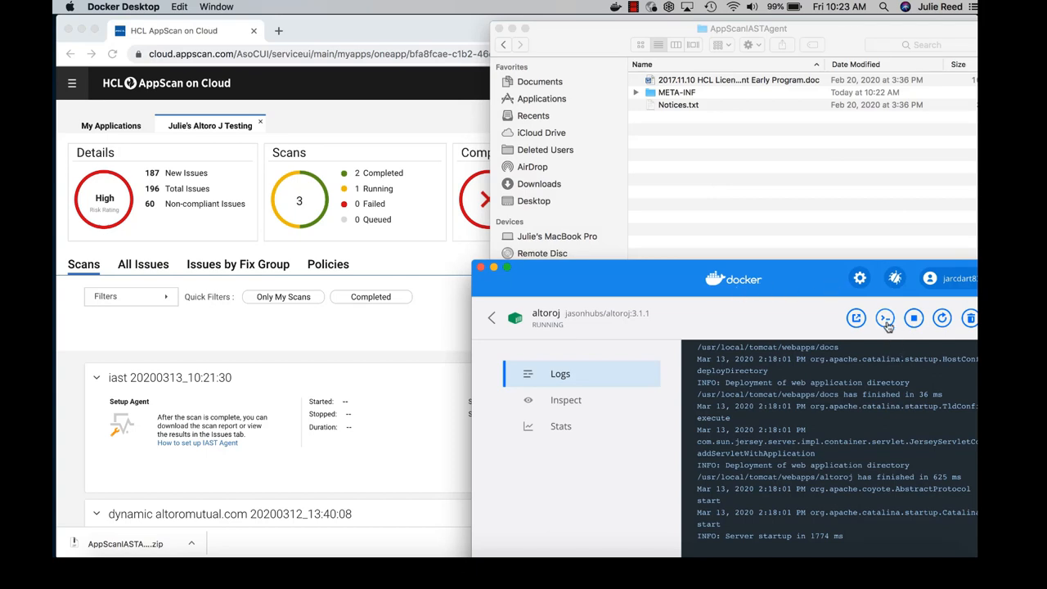
- Open a shell in the altoroj container with docker exec, then list it and its webapps folder
click(884, 318)
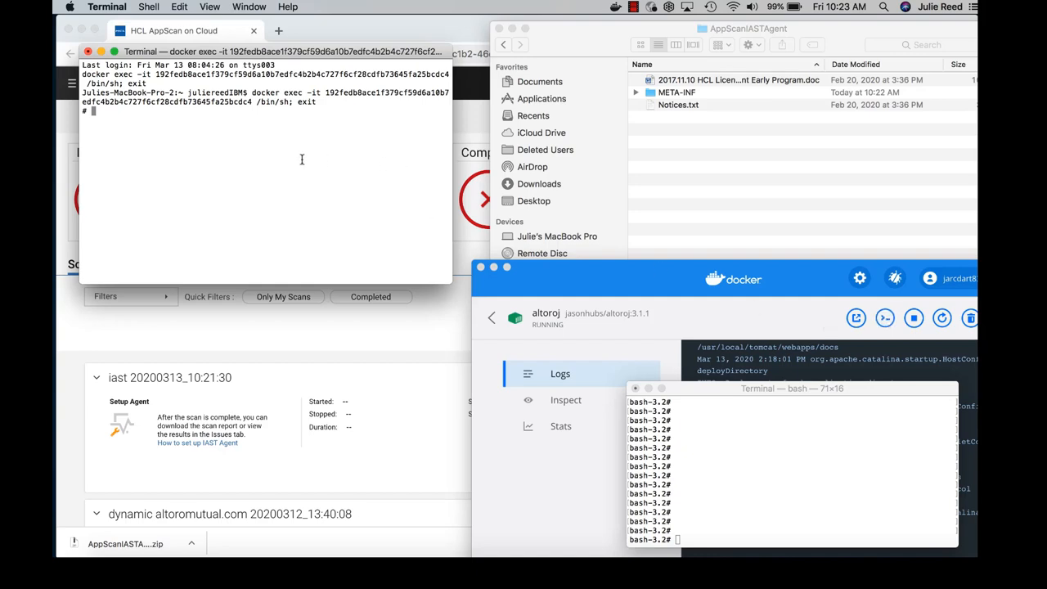
text(ls)
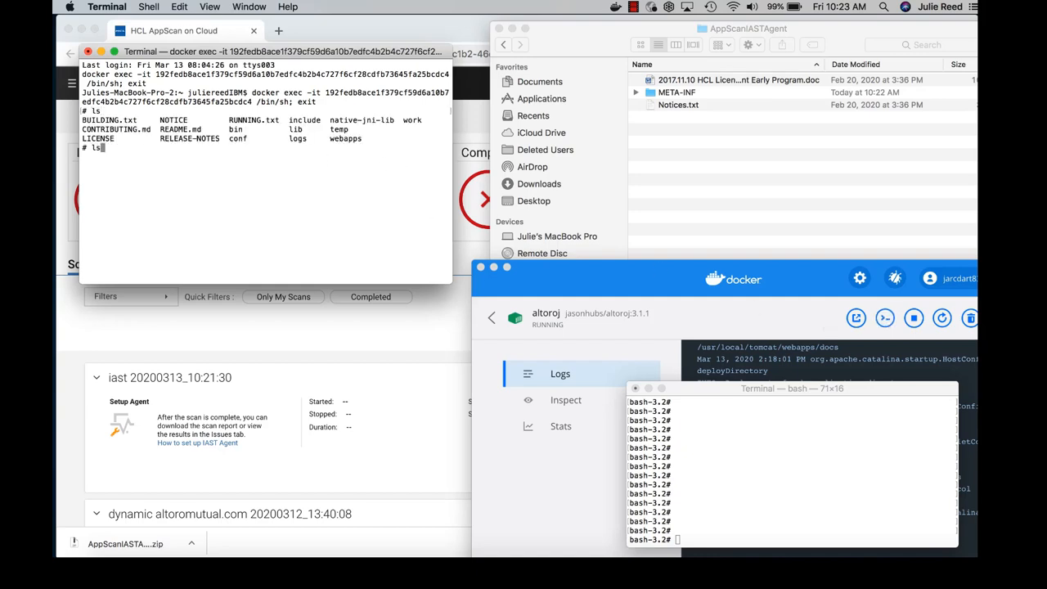
text(webpps)
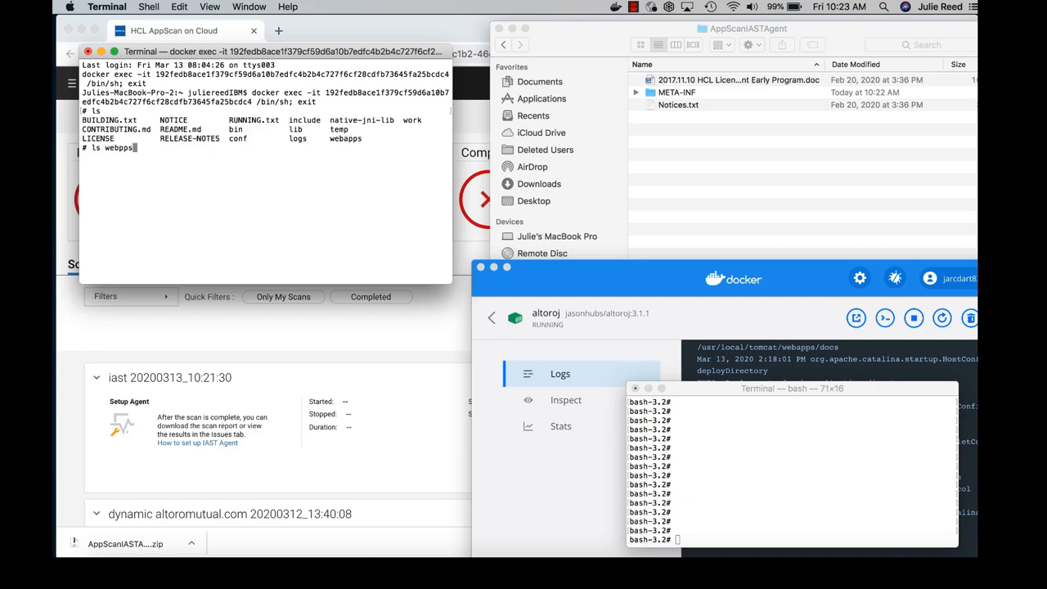
key(Return)
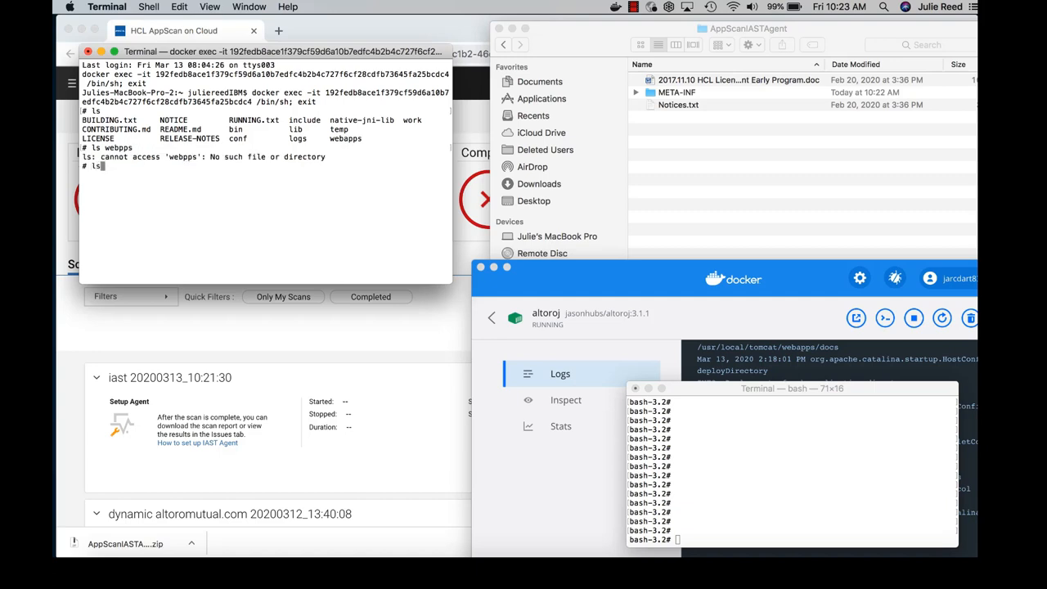
text( webapps)
key(Return)
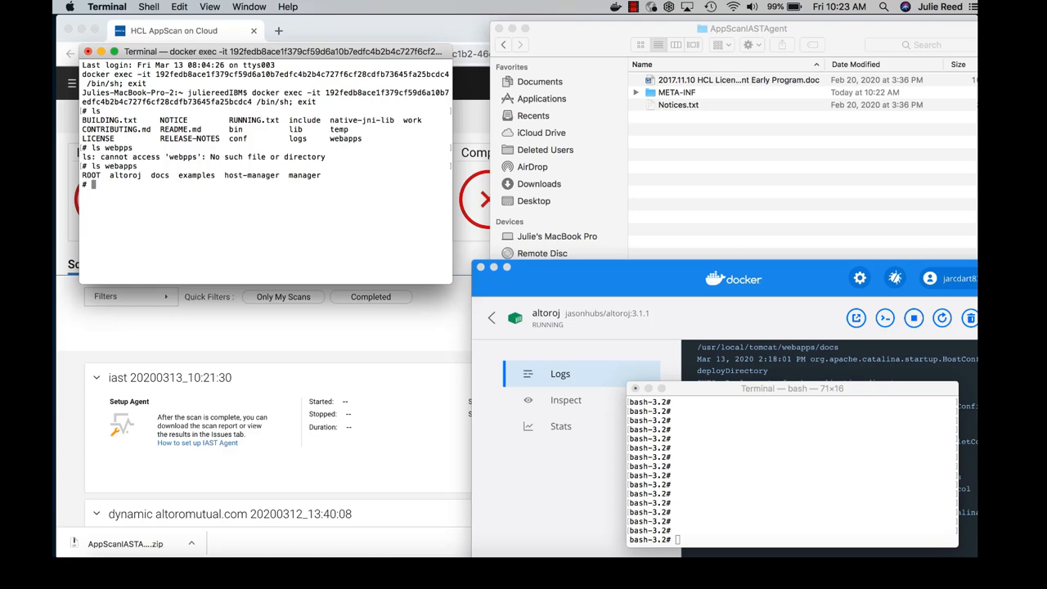
mouse_move(608, 321)
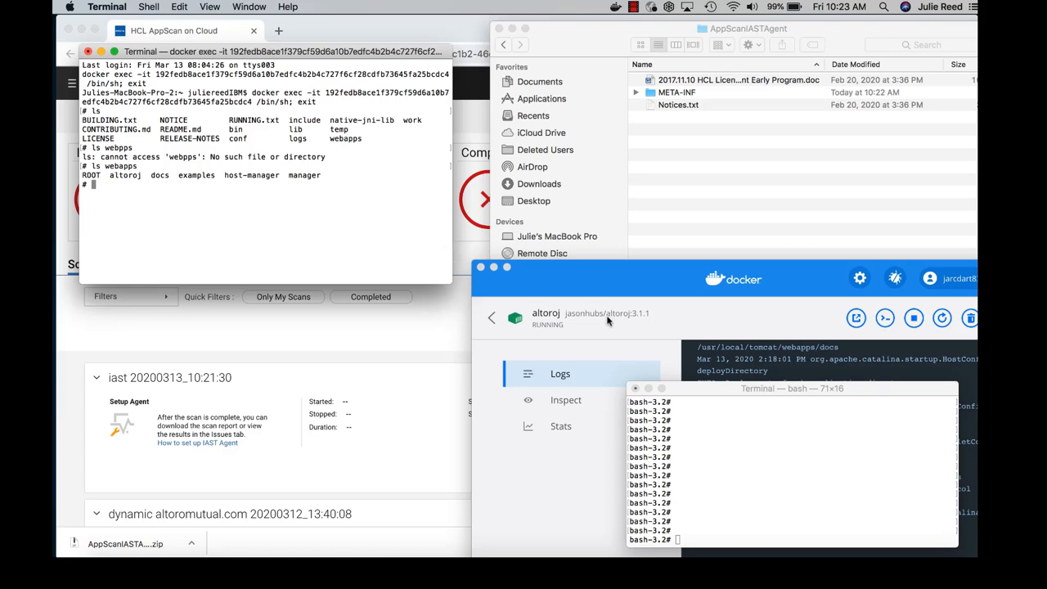
mouse_move(779, 482)
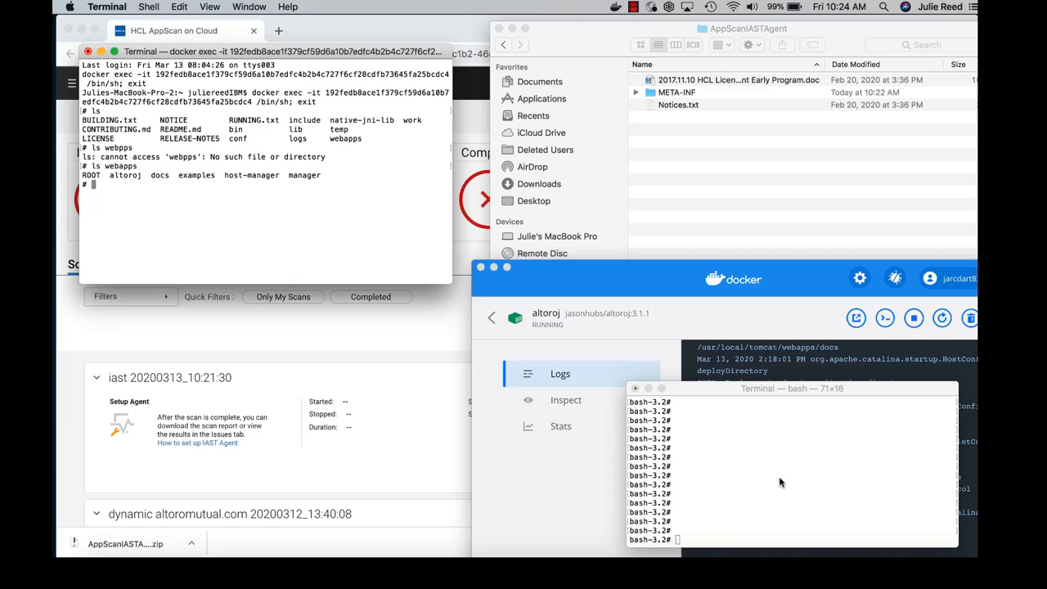
- Copy Secagent.war to altoroj:/usr/local/tomcat/webapps and list the container's webapps folder again
text(docker cp Secagent.war altoroj:/usr/local/tomcat/webapps)
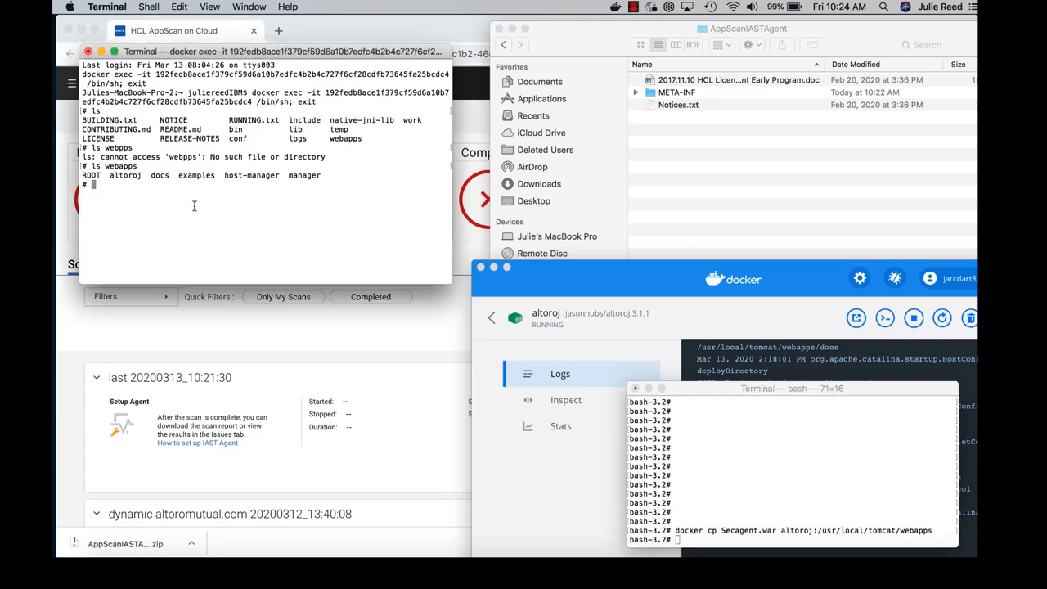
text(ls webap)
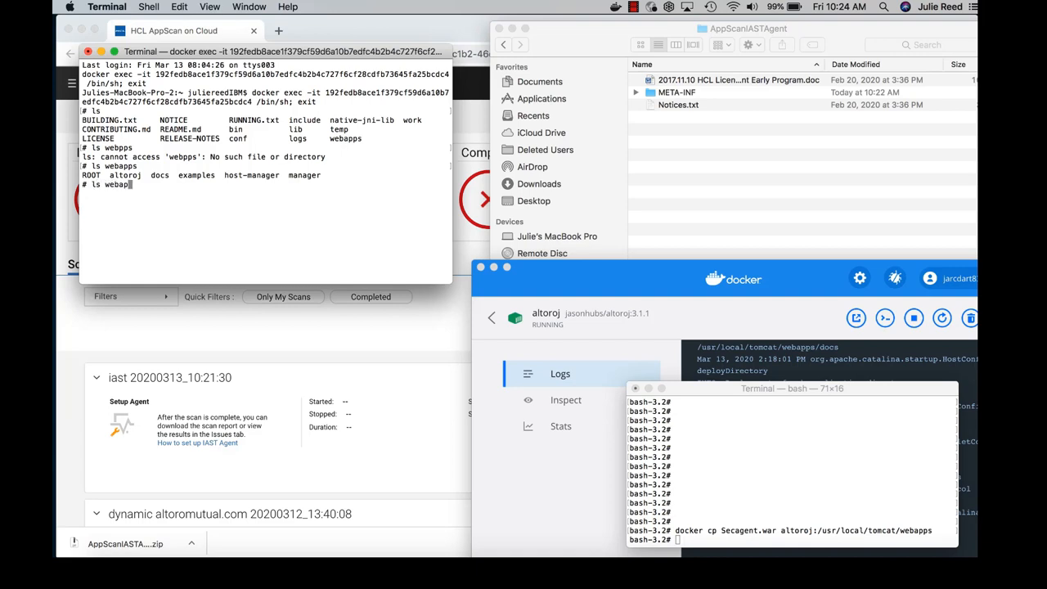
key(Return)
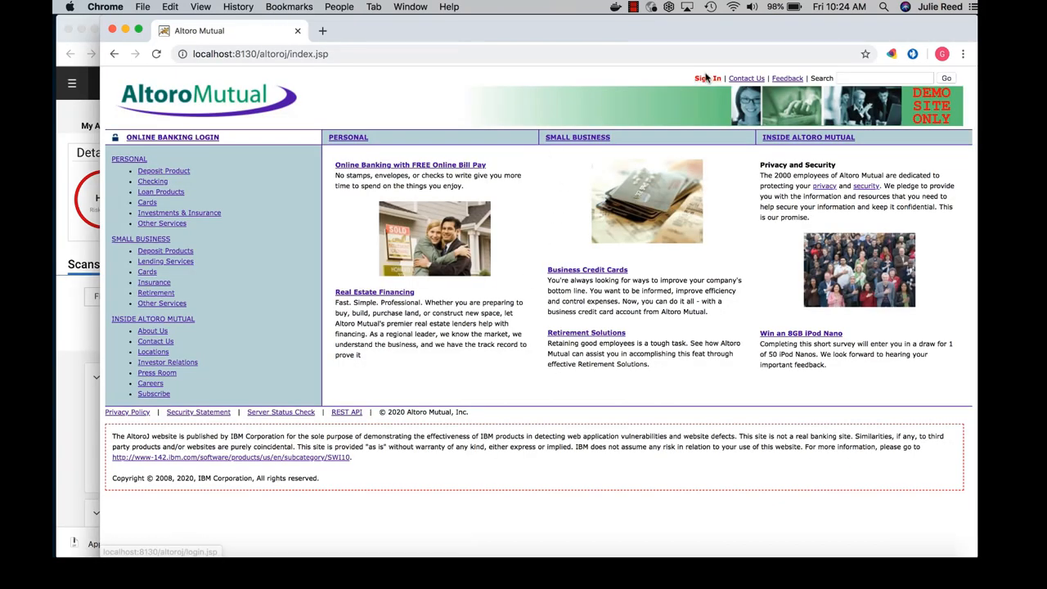
- Sign in to the Altoro Mutual online banking demo account
click(707, 78)
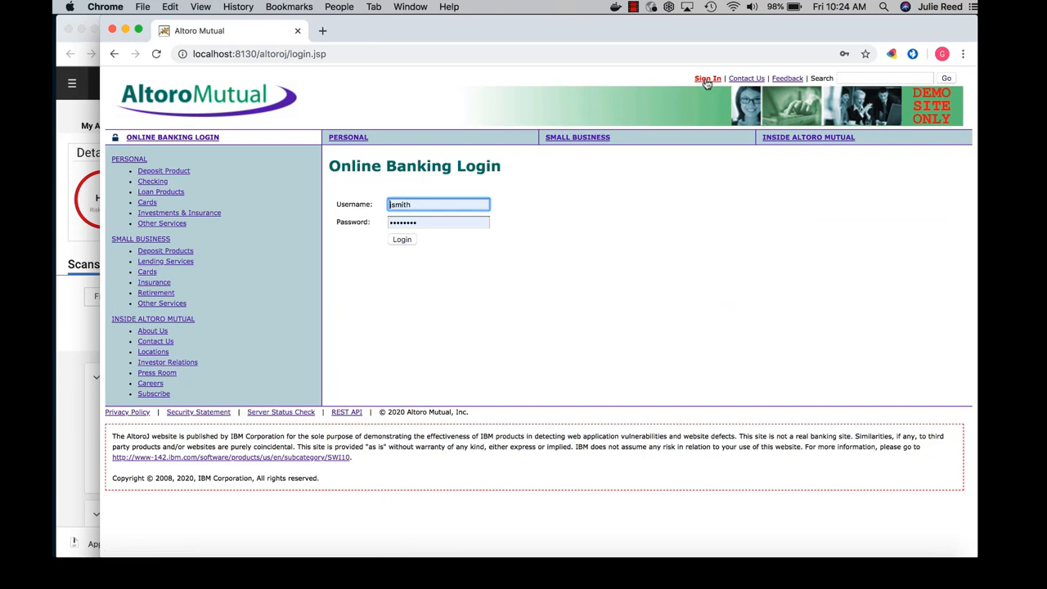
click(401, 239)
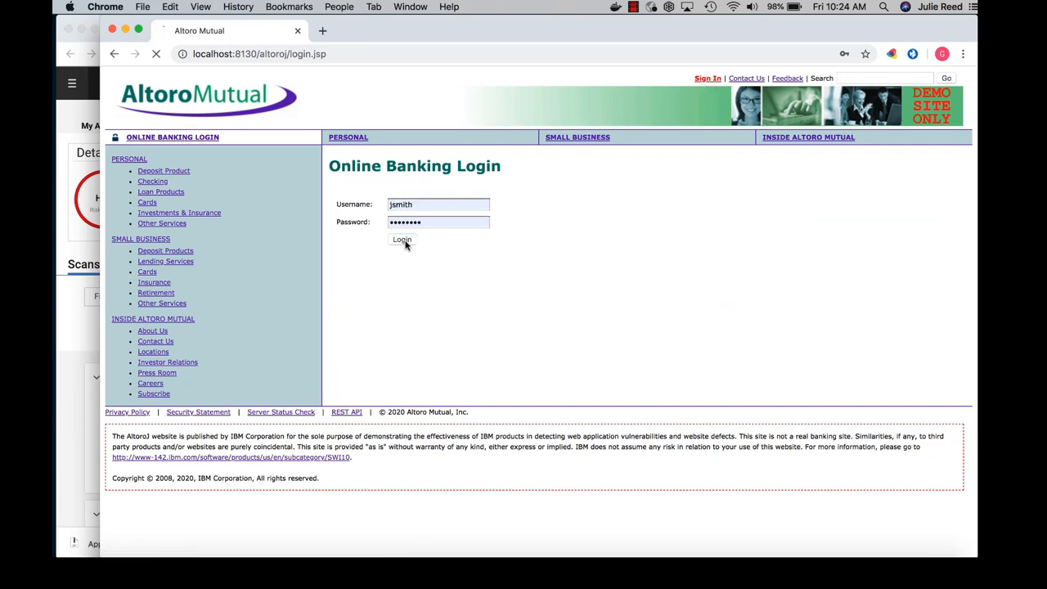
click(401, 239)
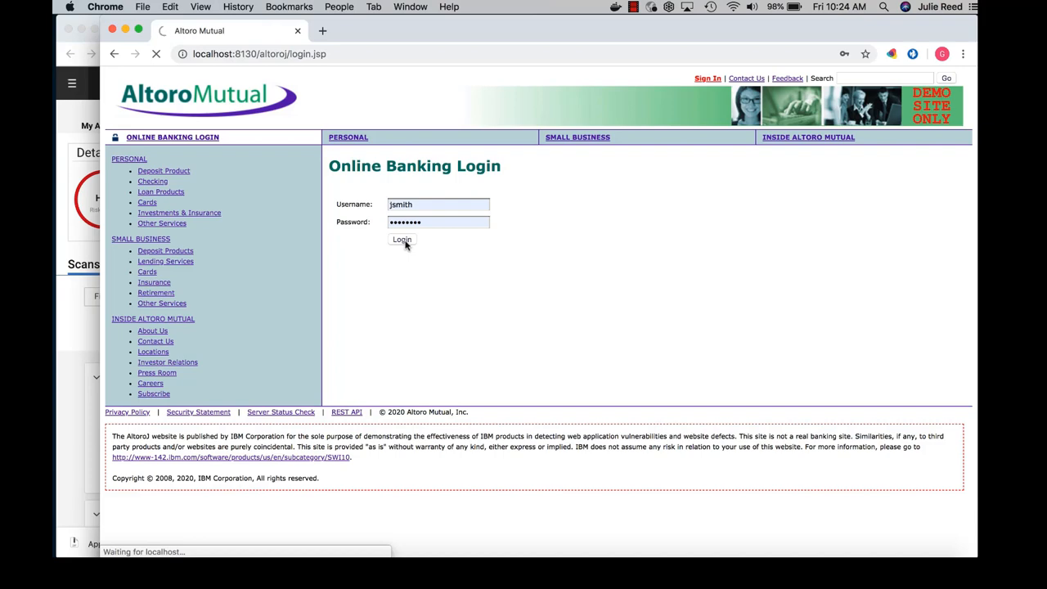
click(402, 239)
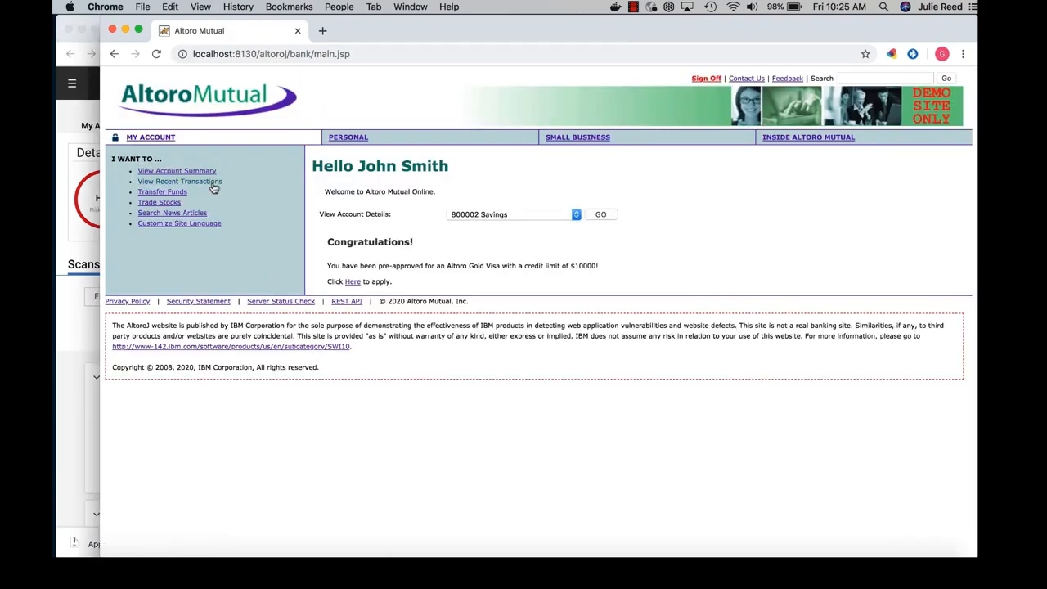
- Filter recent transactions to dates after 2011-01-01 and before 2012-01-01
click(180, 180)
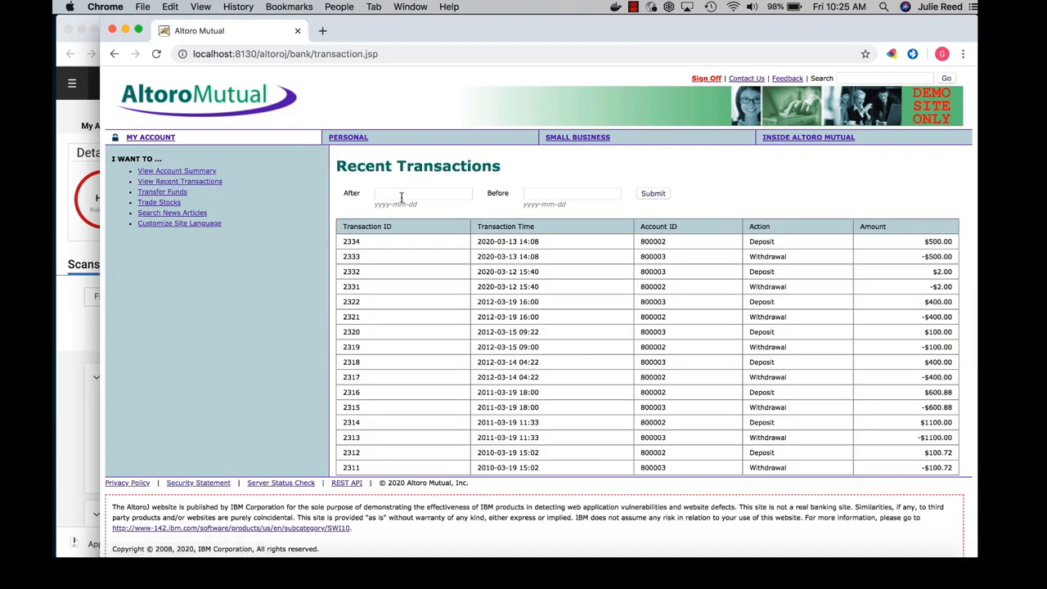
click(571, 193)
text(2012-01-01)
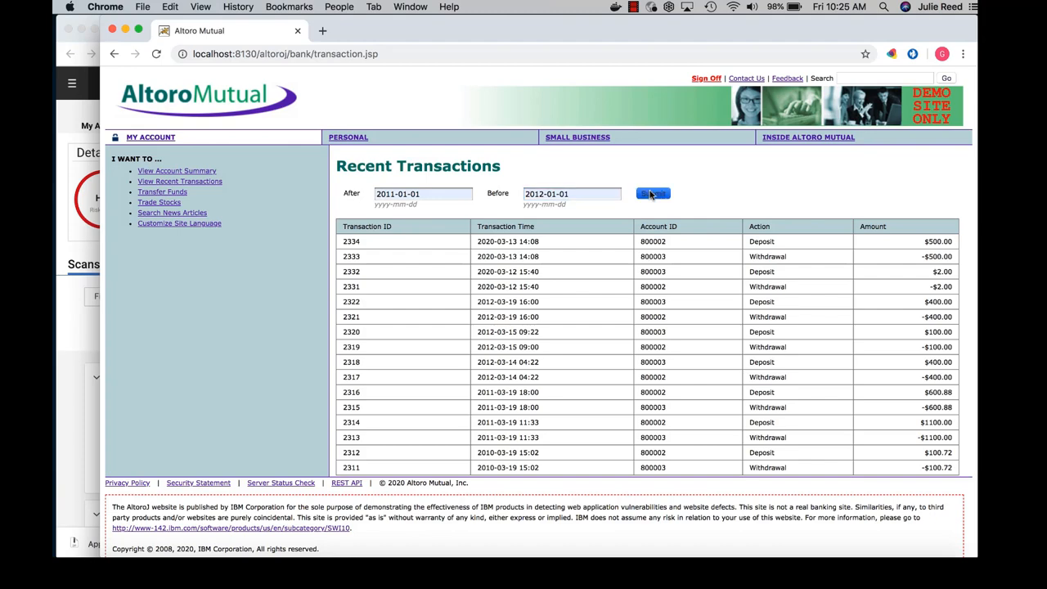
click(652, 193)
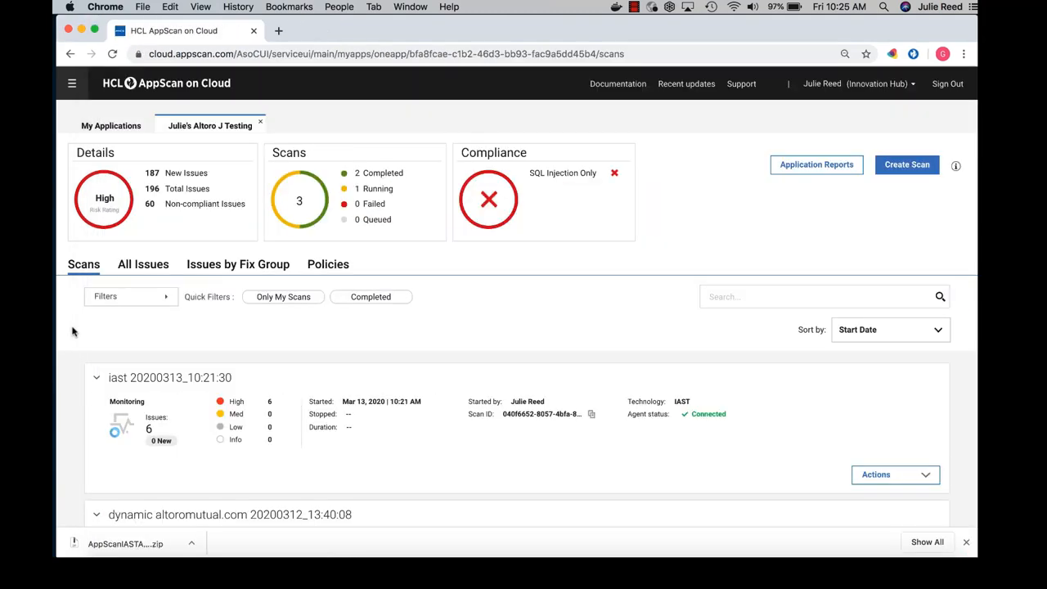
mouse_move(113, 352)
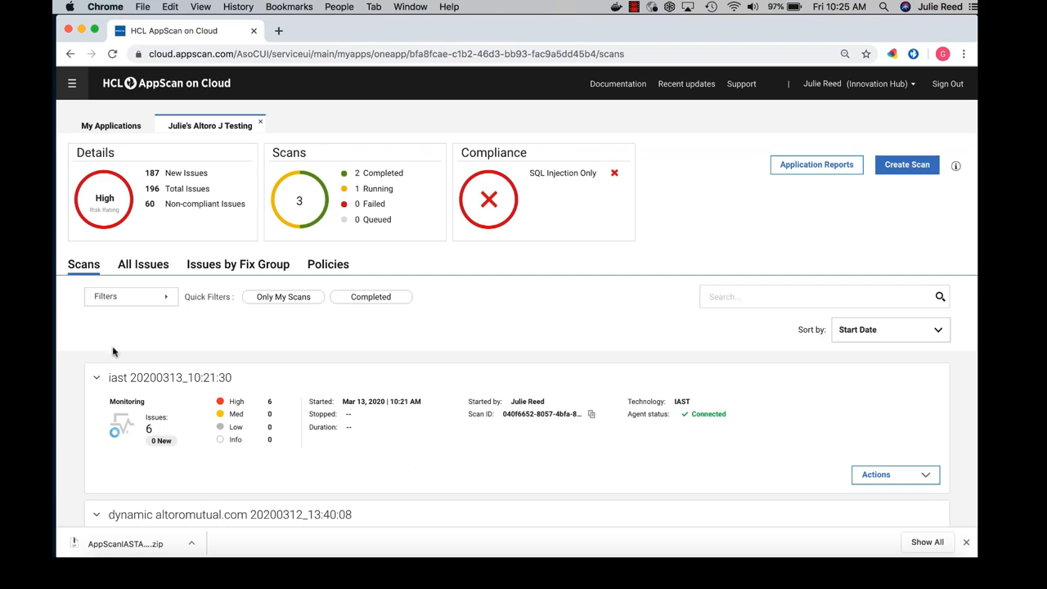
mouse_move(311, 388)
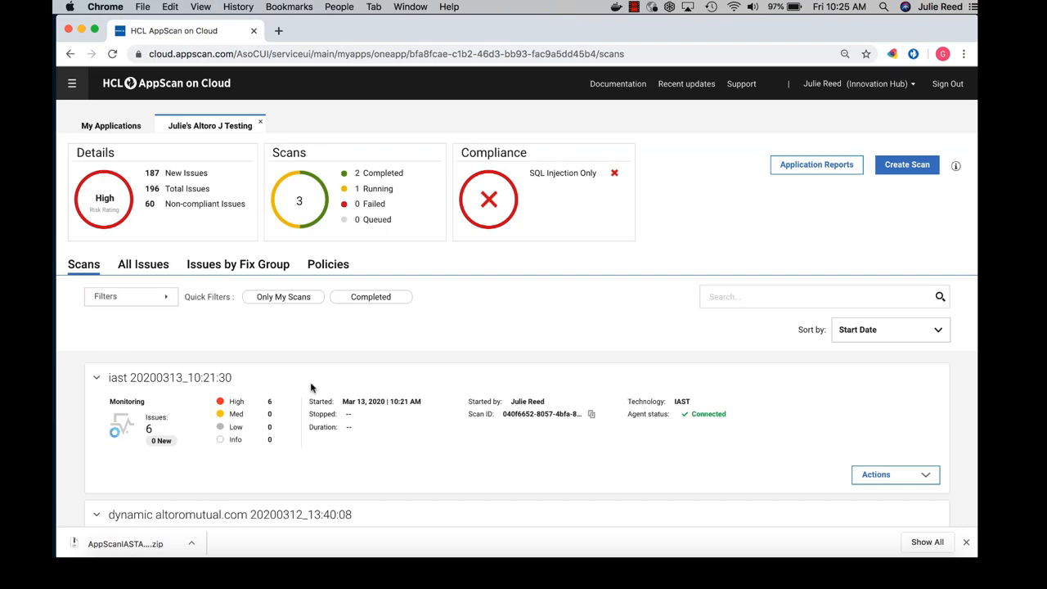
mouse_move(167, 346)
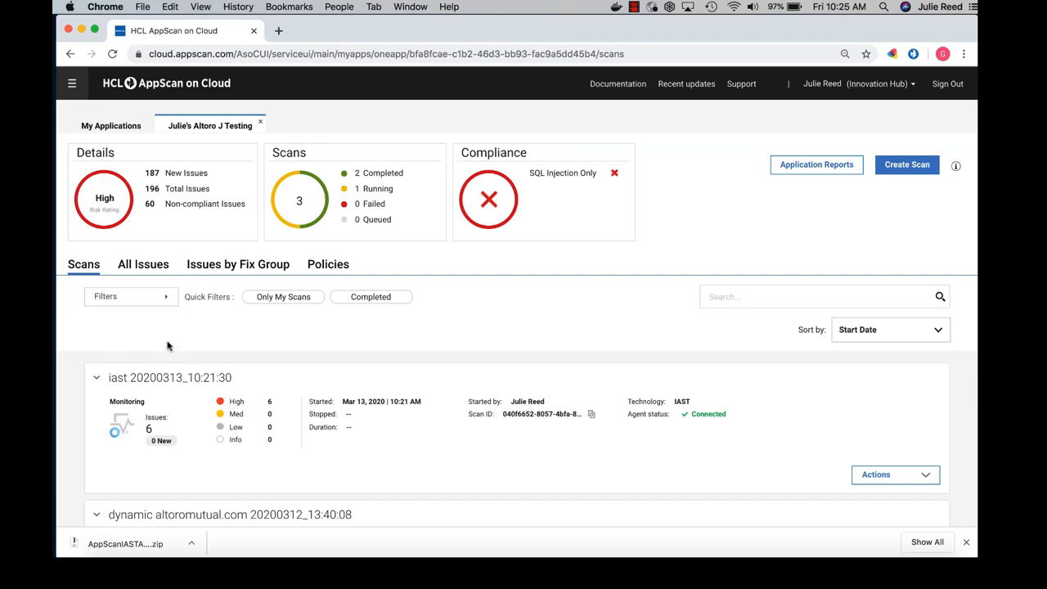
mouse_move(143, 264)
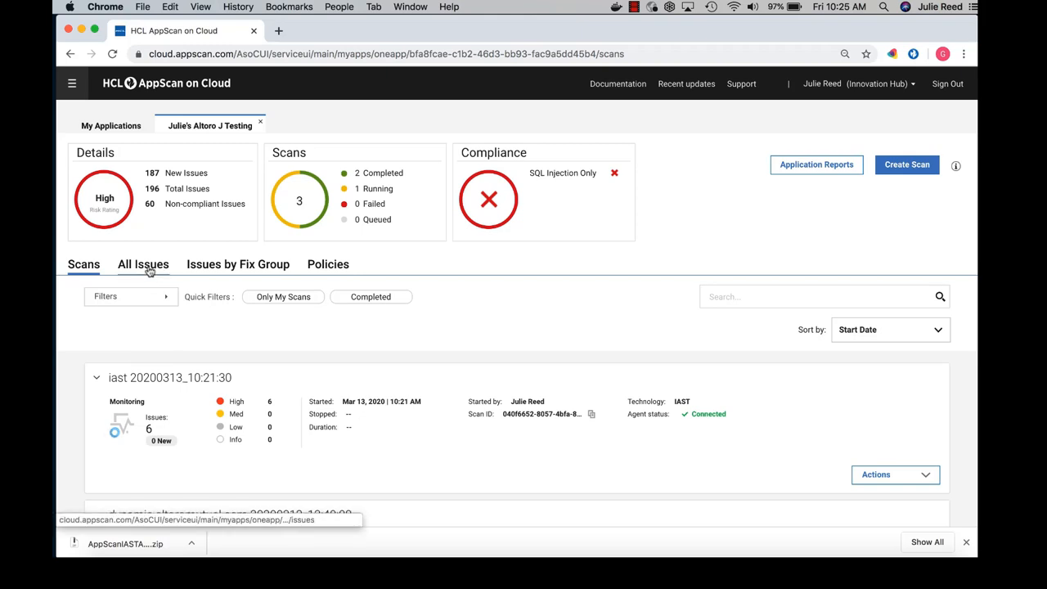
- From All Issues, open the first Injection.SQL issue's /altoroj/doLogin request and call trace
click(143, 264)
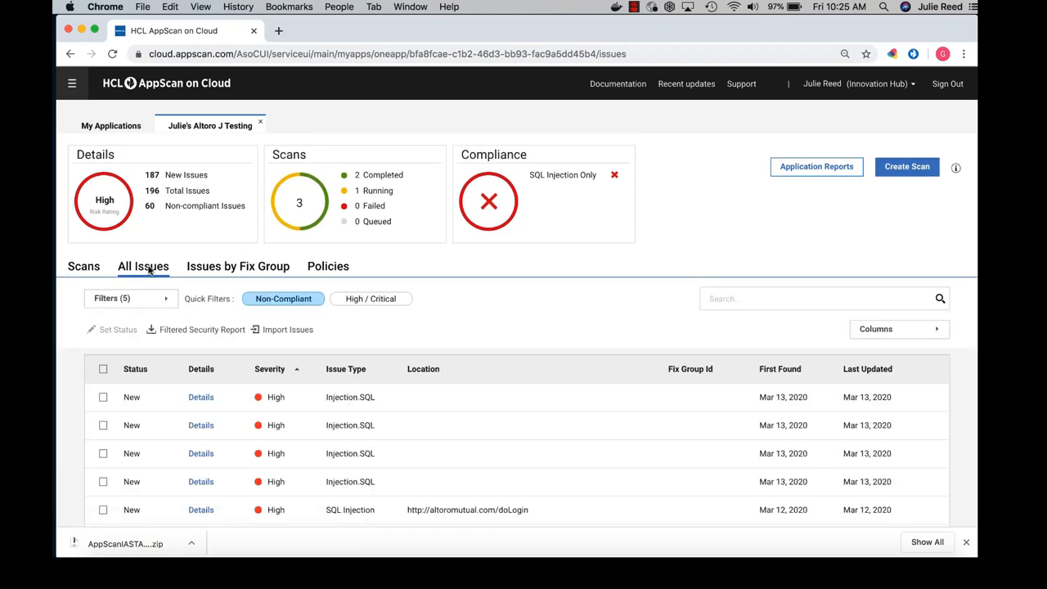
click(200, 397)
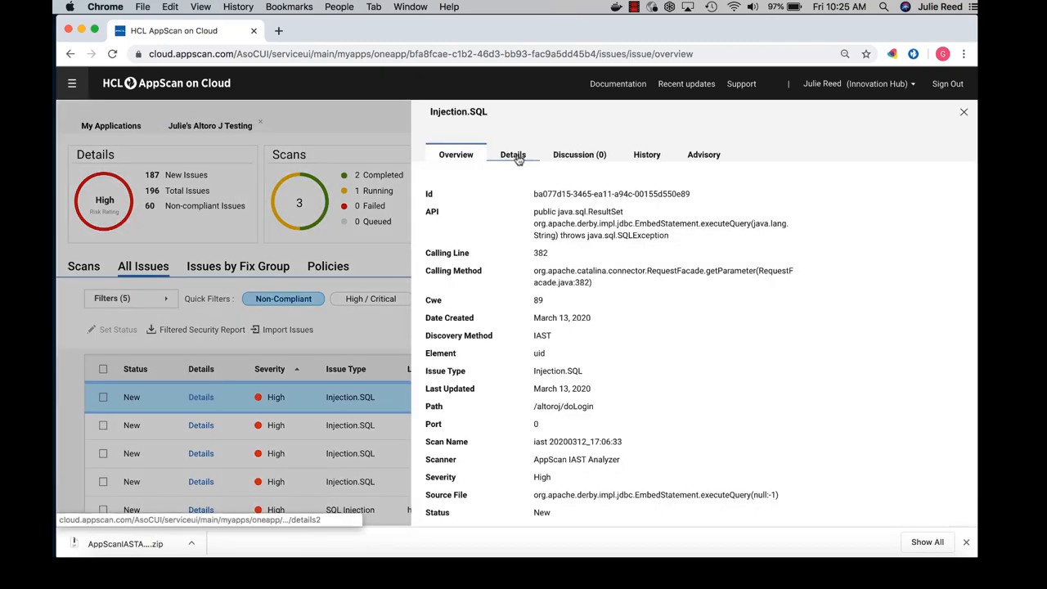
click(513, 155)
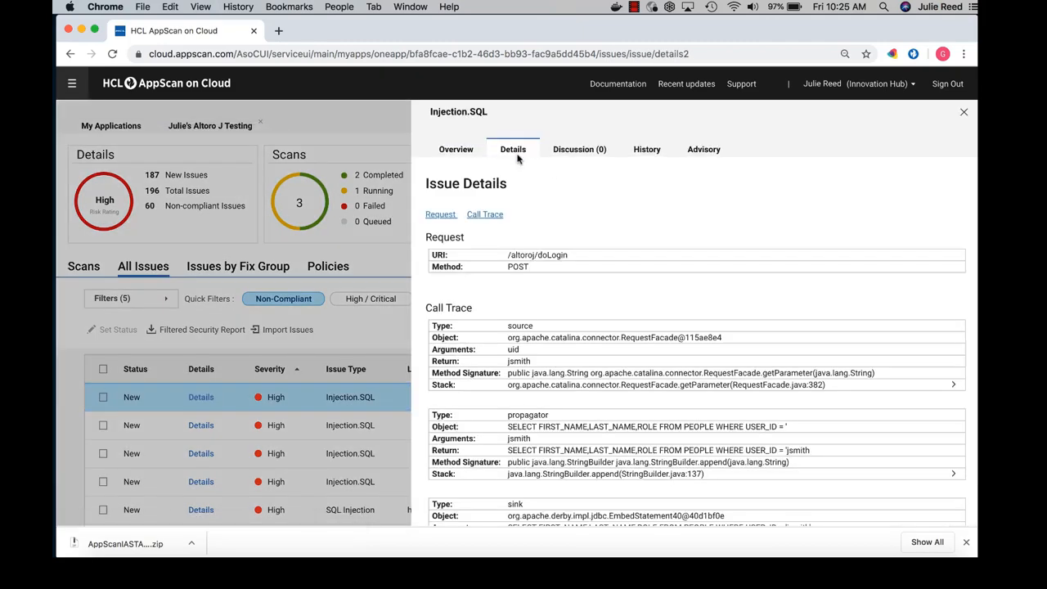